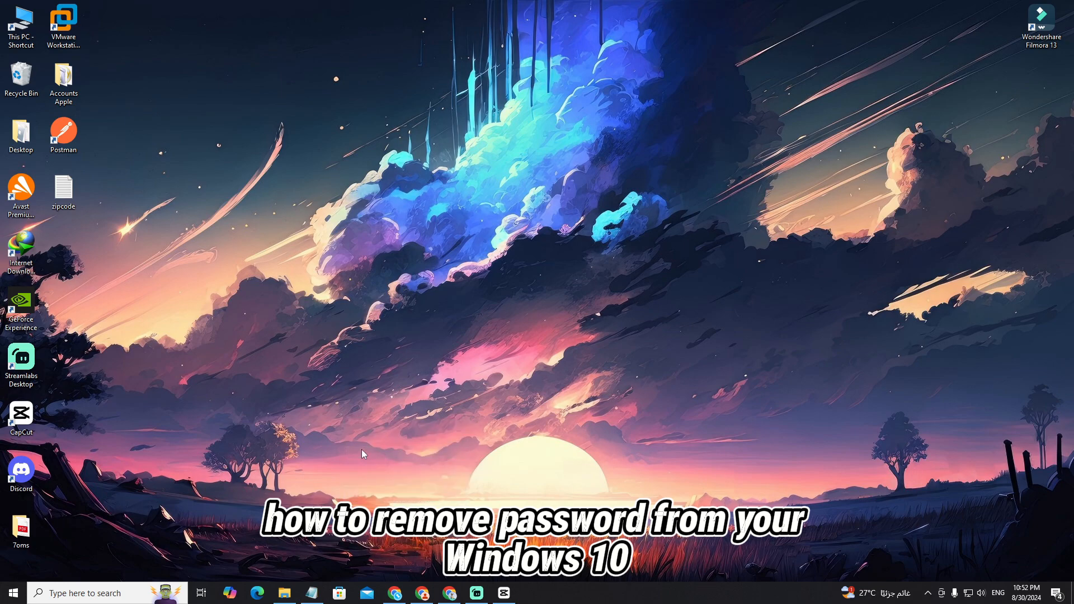
# Step: Bring up the desktop shortcut menu, then launch Windows Settings from Start
pyautogui.rightClick(335, 468)
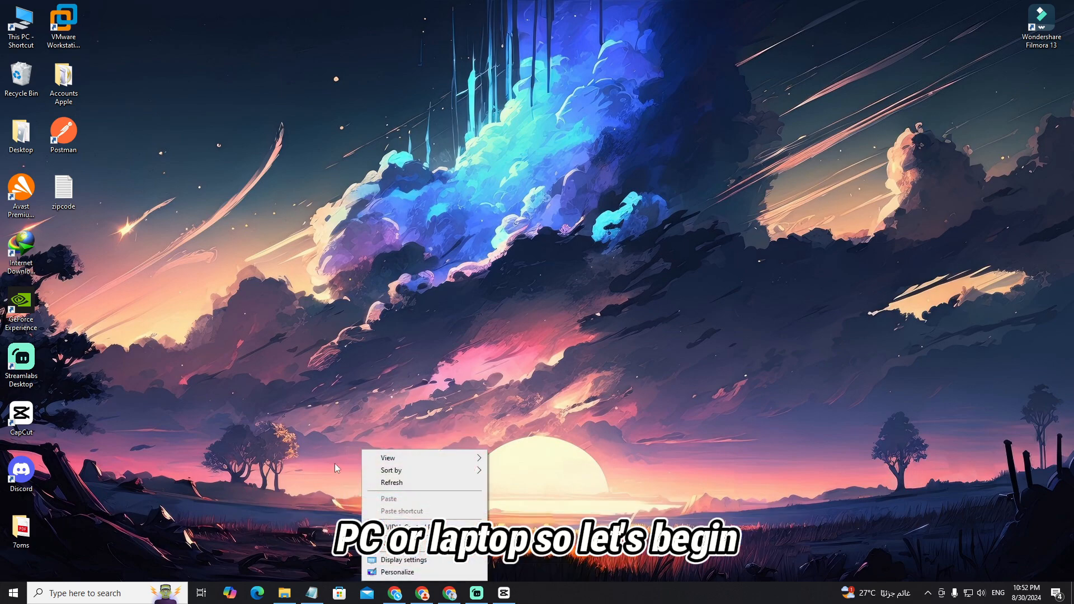
pyautogui.click(10, 593)
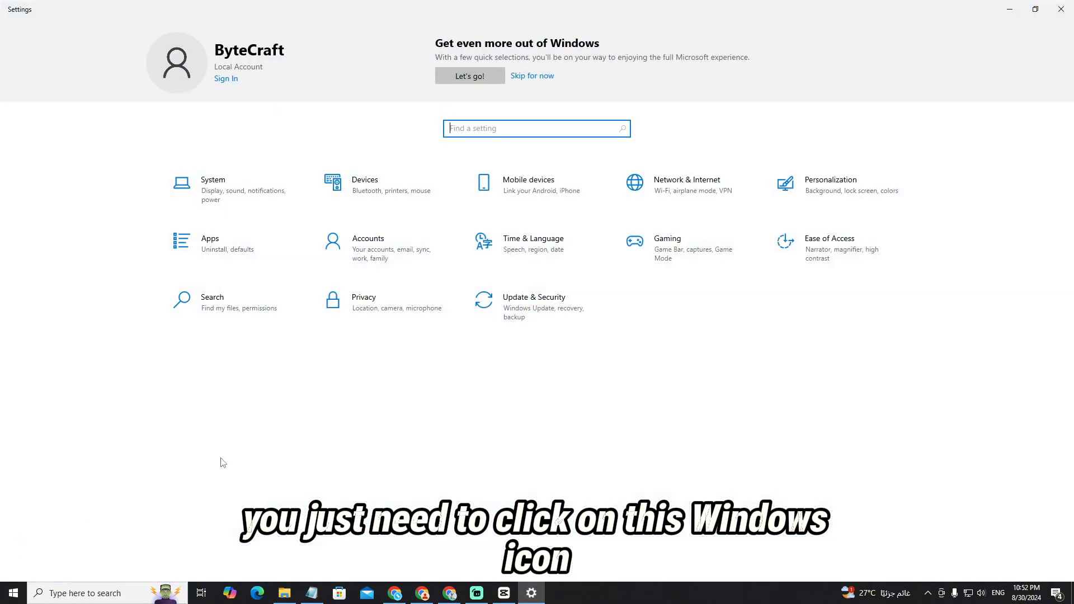
# Step: Go to Accounts and show the Sign-in options page for the local account
pyautogui.click(368, 243)
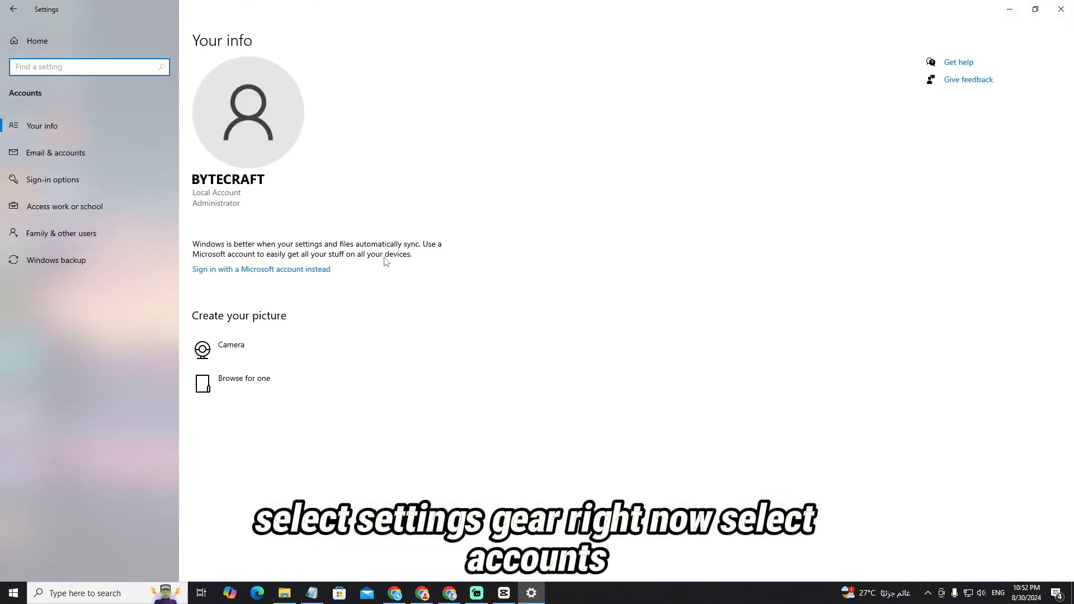
pyautogui.click(53, 179)
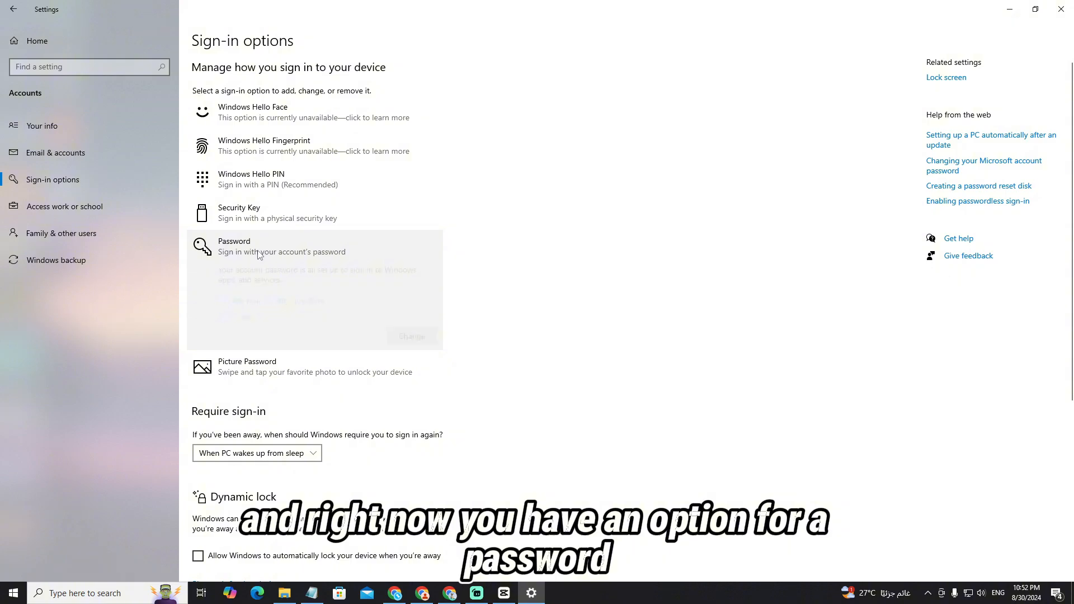
pyautogui.click(410, 336)
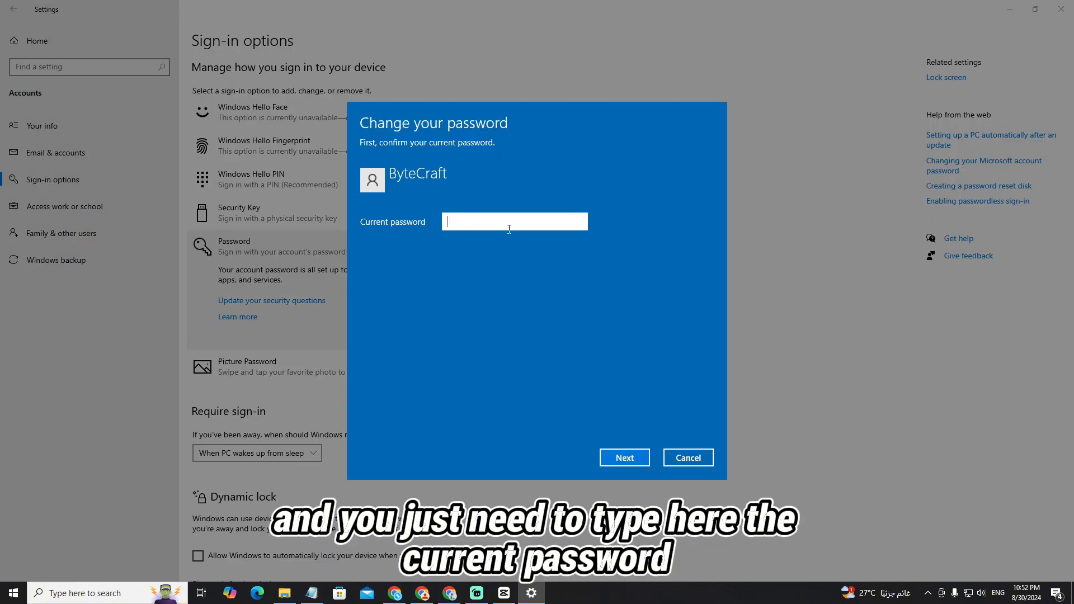
pyautogui.write('password')
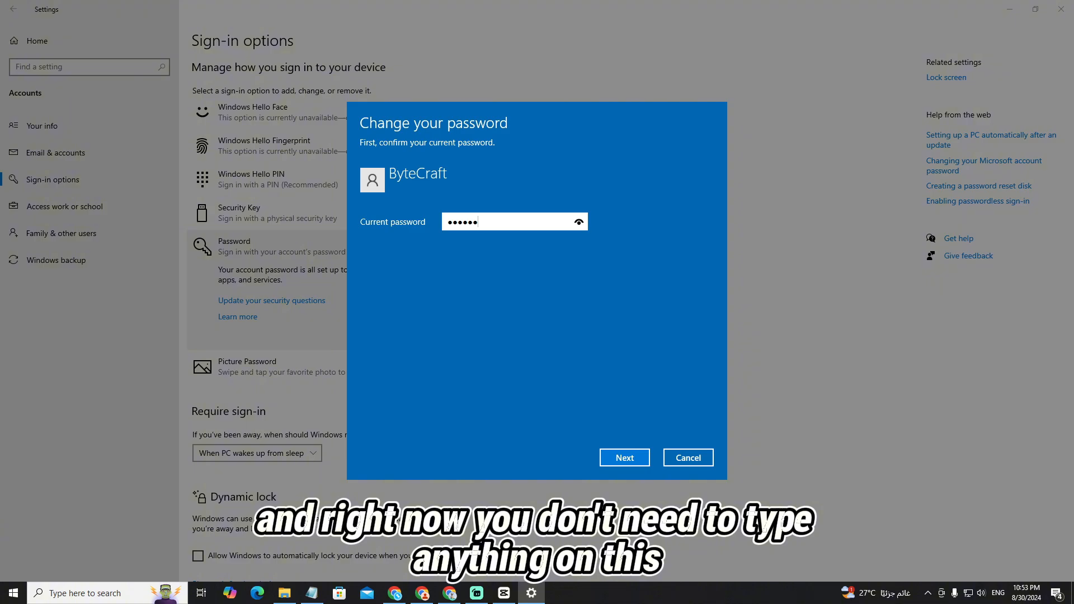
pyautogui.click(623, 456)
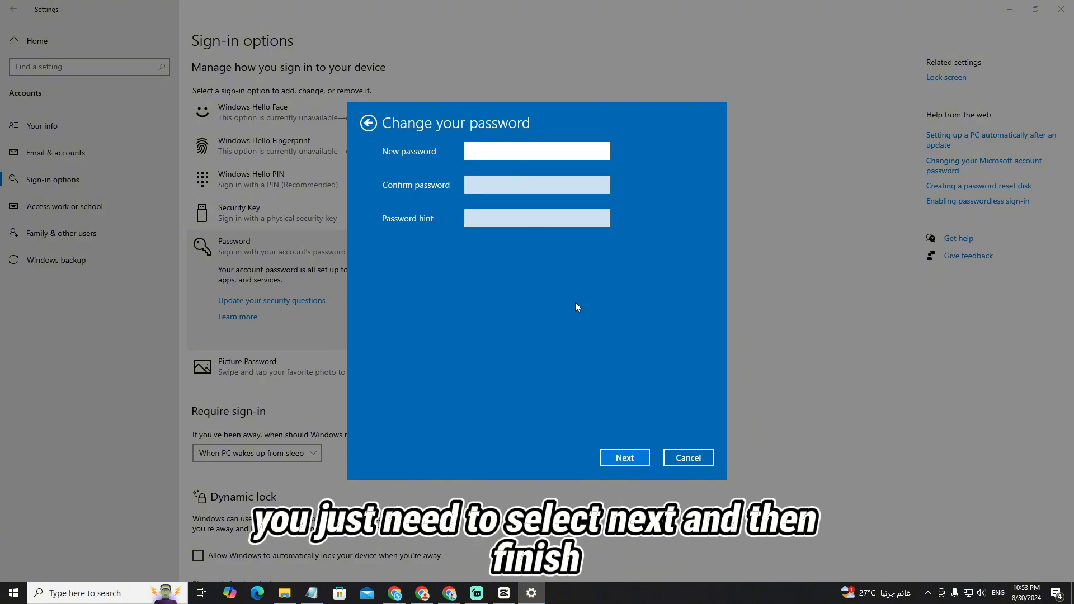
pyautogui.moveTo(553, 416)
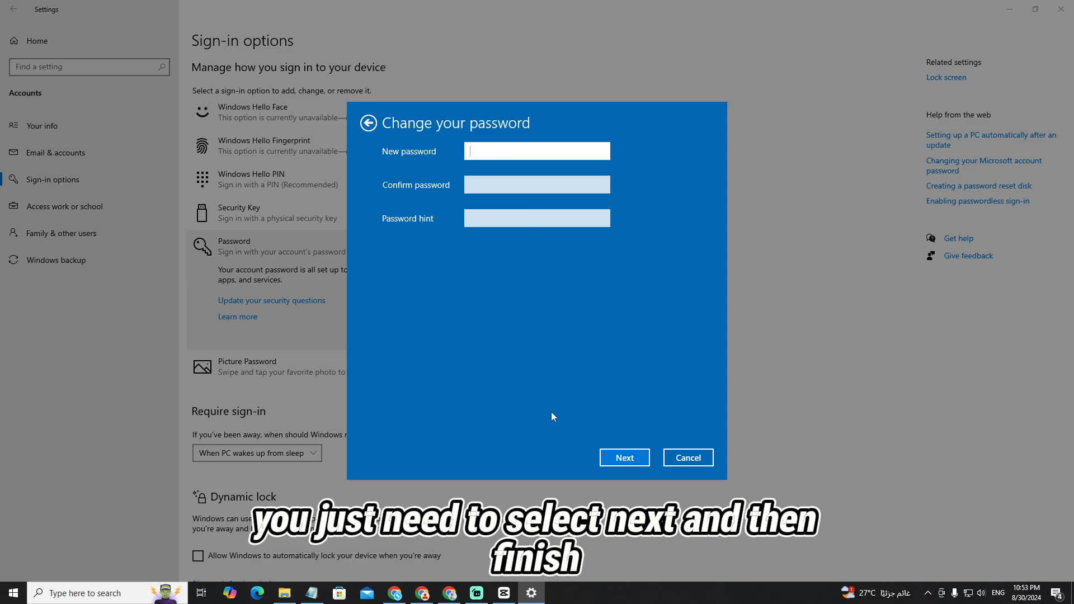
# Step: Submit empty new password, confirmation and hint, removing the account password
pyautogui.click(623, 456)
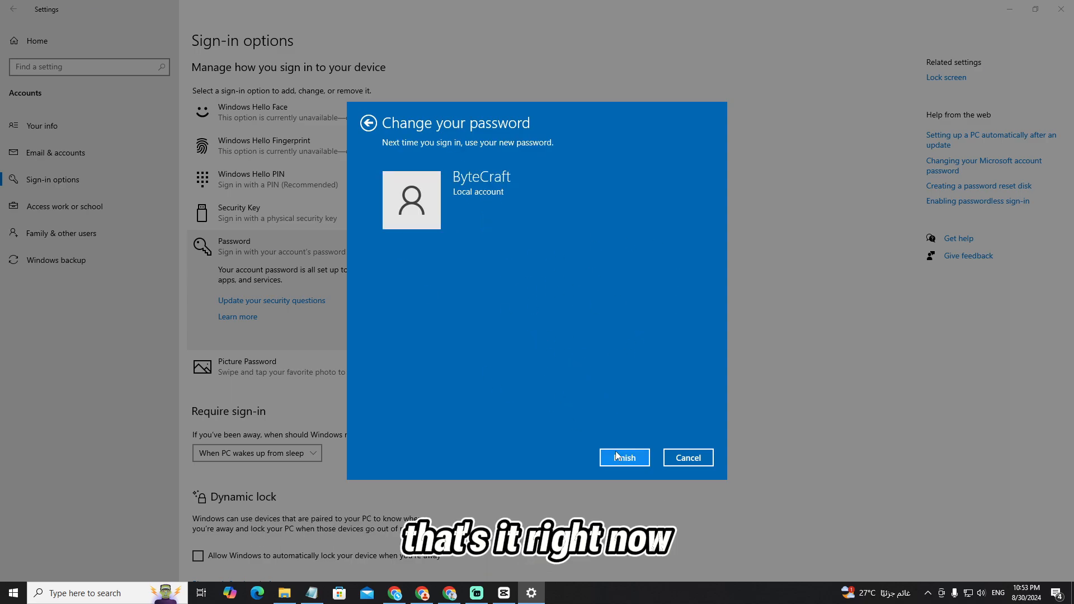
pyautogui.click(623, 457)
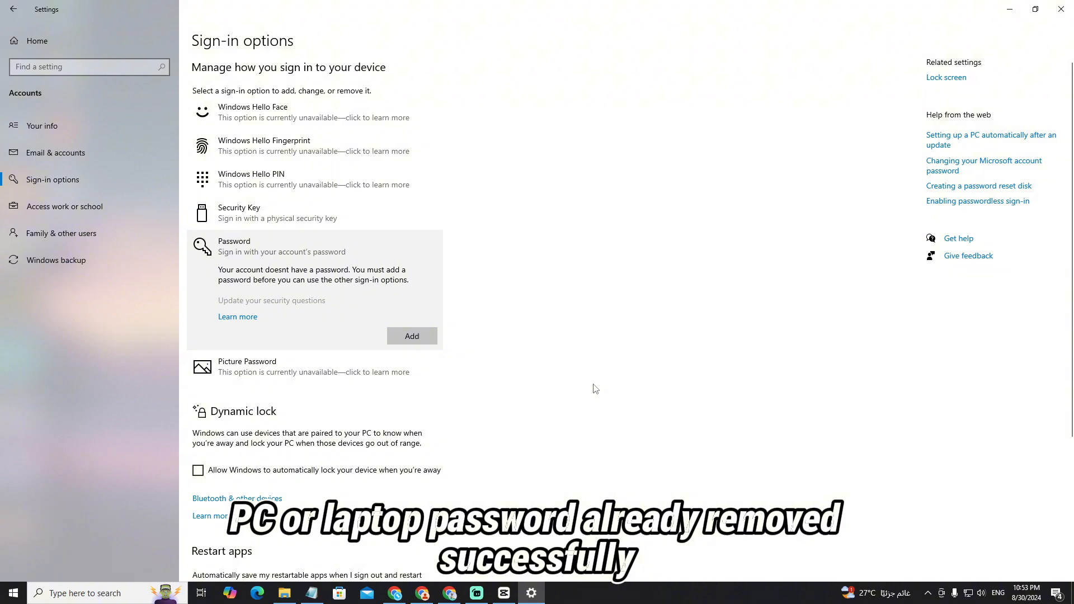
pyautogui.moveTo(1060, 11)
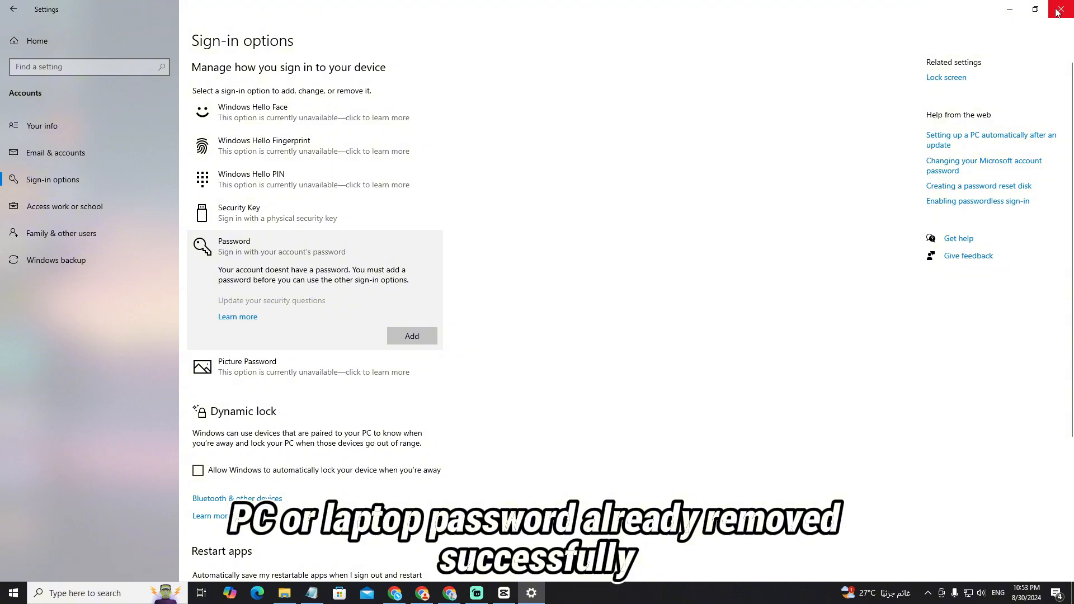